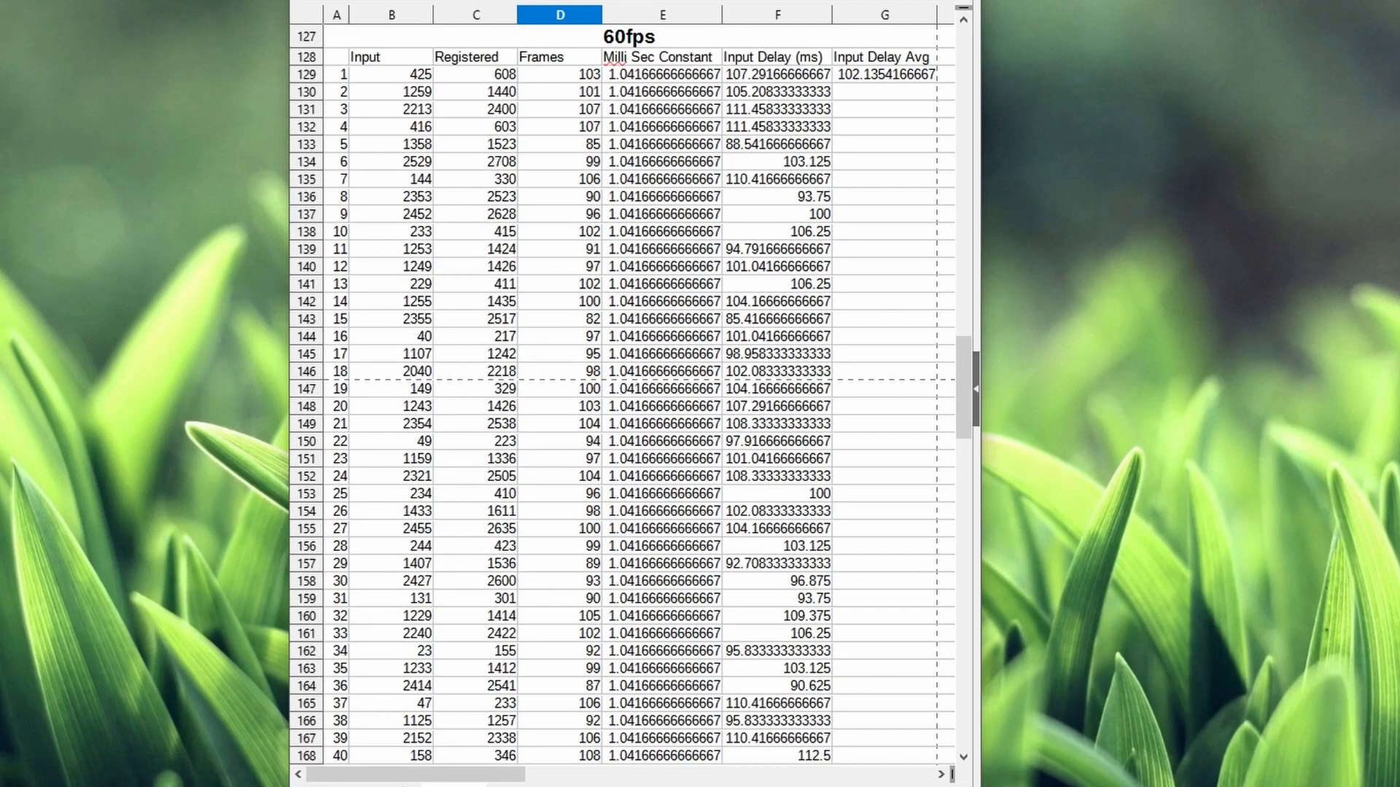
Step: Review the 60fps table: its title, Input Delay Avg heading, trial 5, and trial 40's 112.5 delay
{"action": "left_click", "coordinate": [306, 36]}
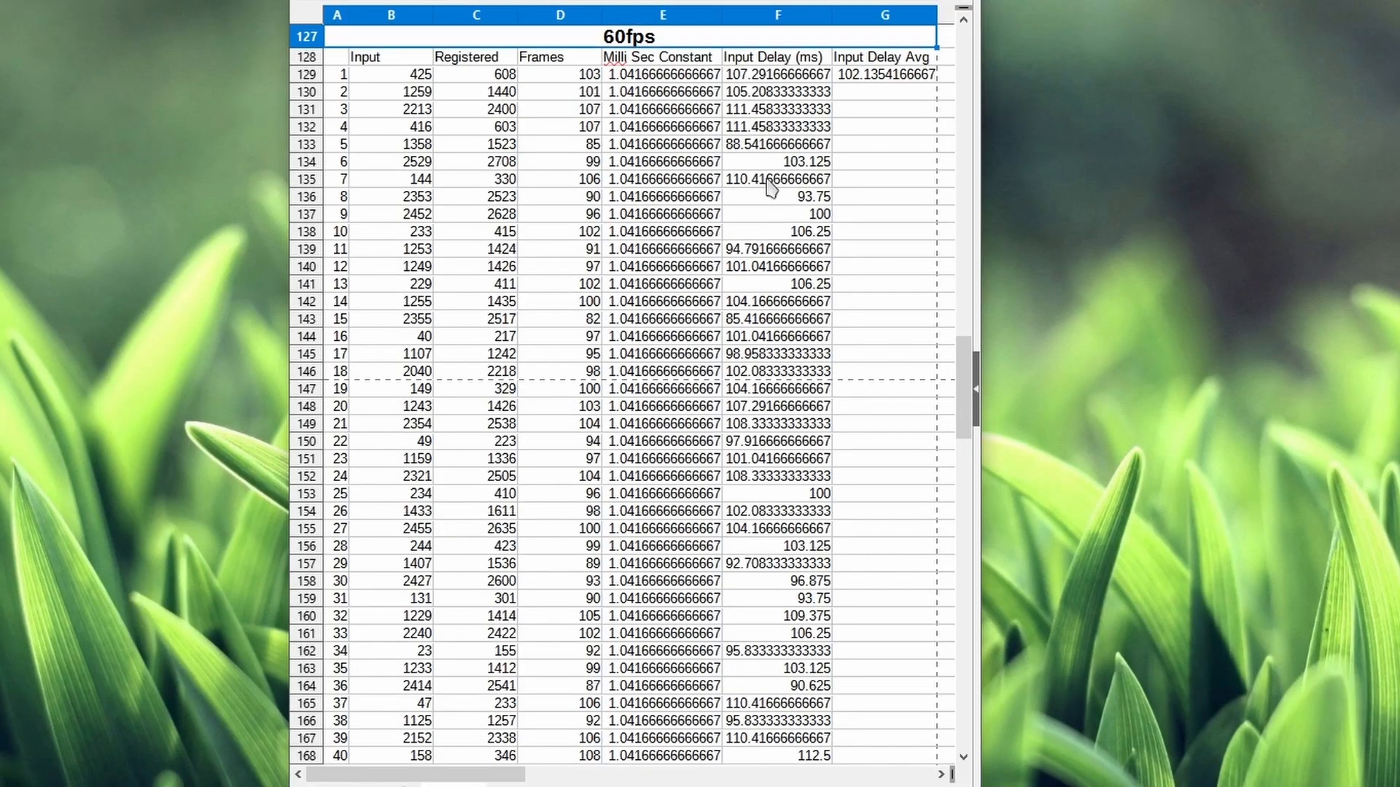
{"action": "left_click", "coordinate": [883, 74]}
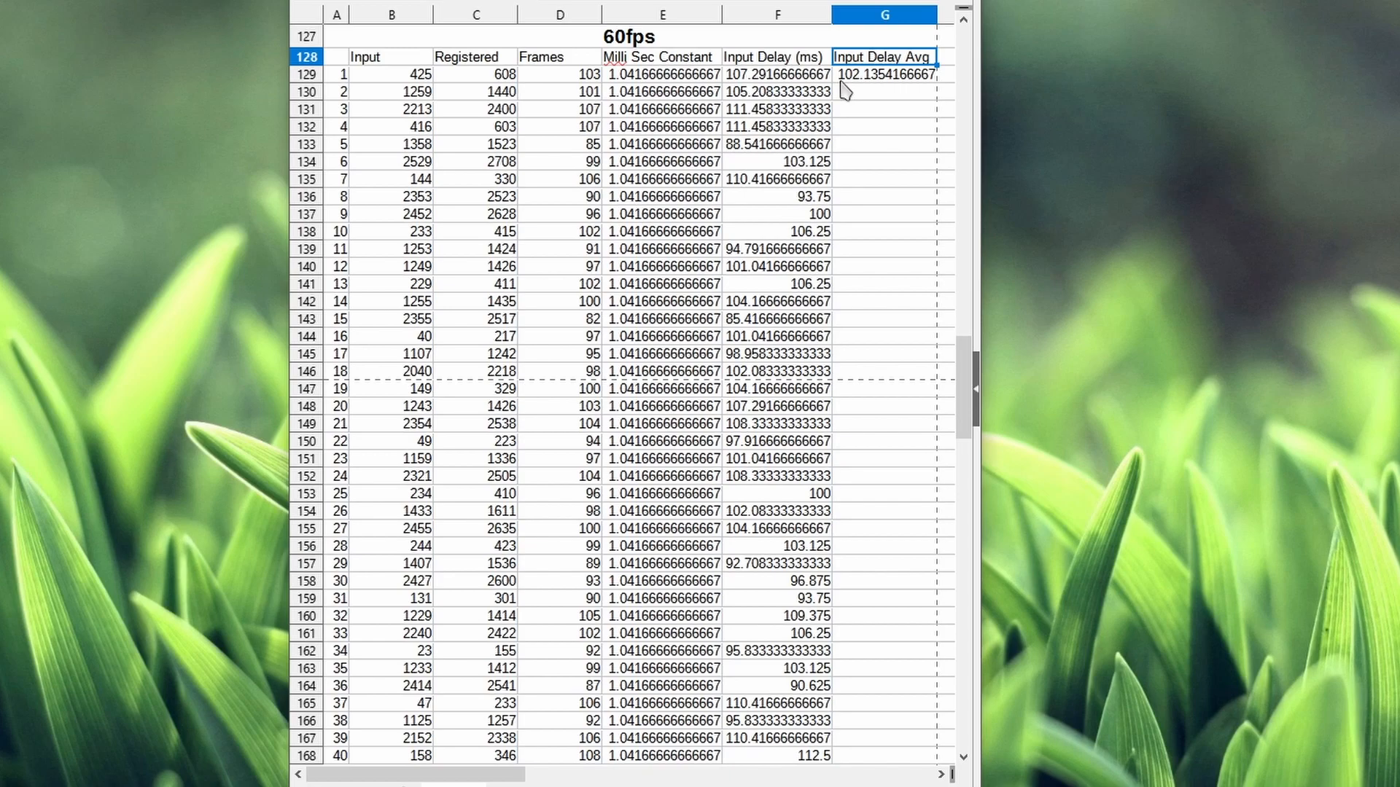
{"action": "mouse_move", "coordinate": [862, 96]}
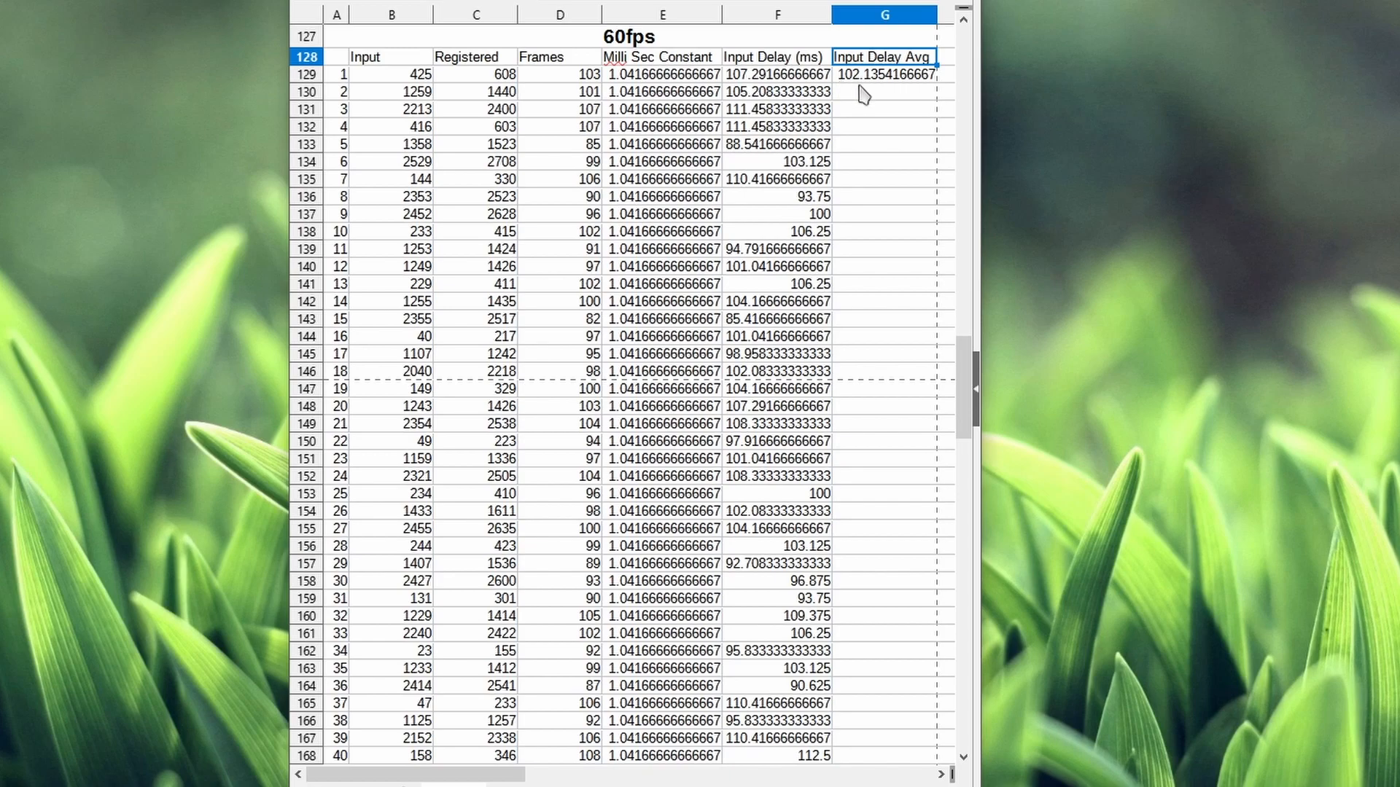
{"action": "left_click", "coordinate": [777, 143]}
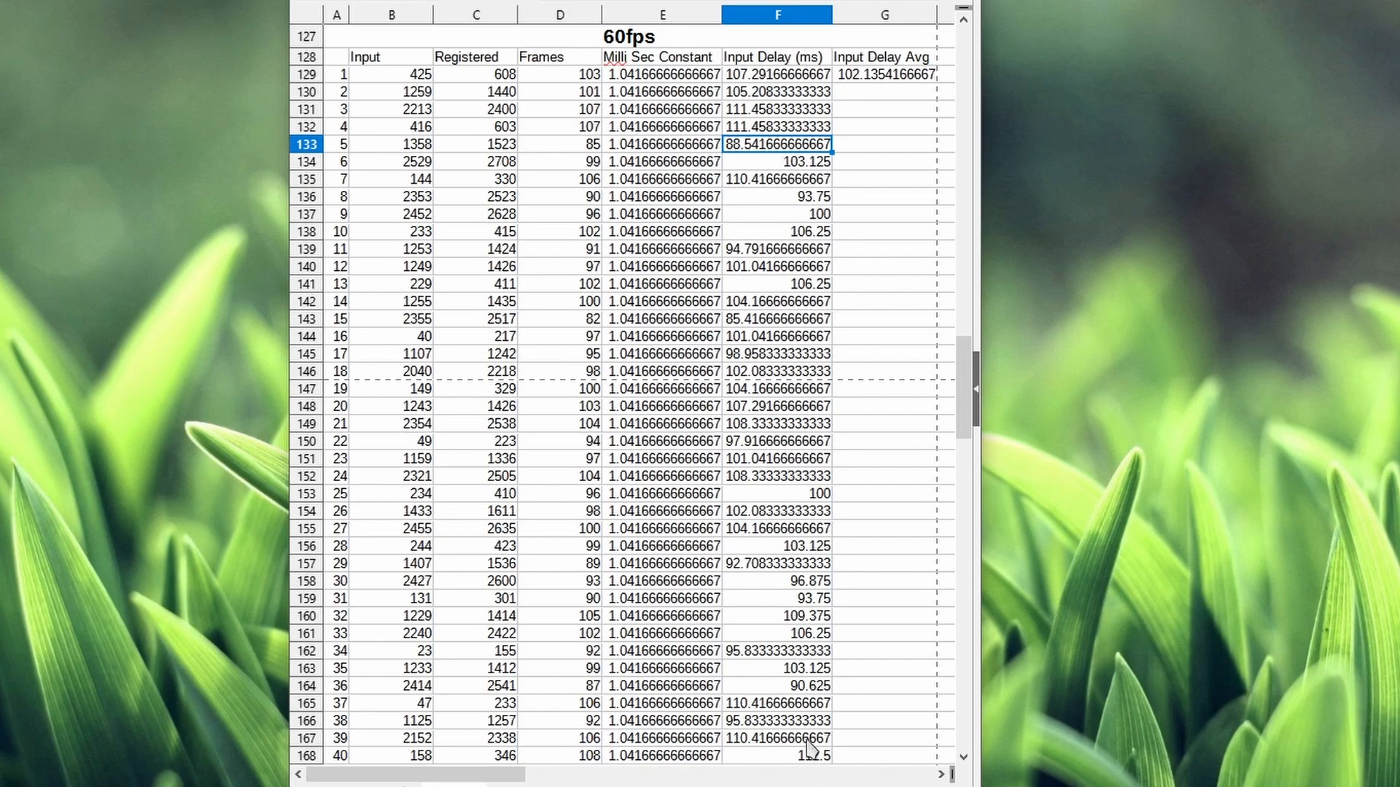
{"action": "left_click", "coordinate": [777, 755]}
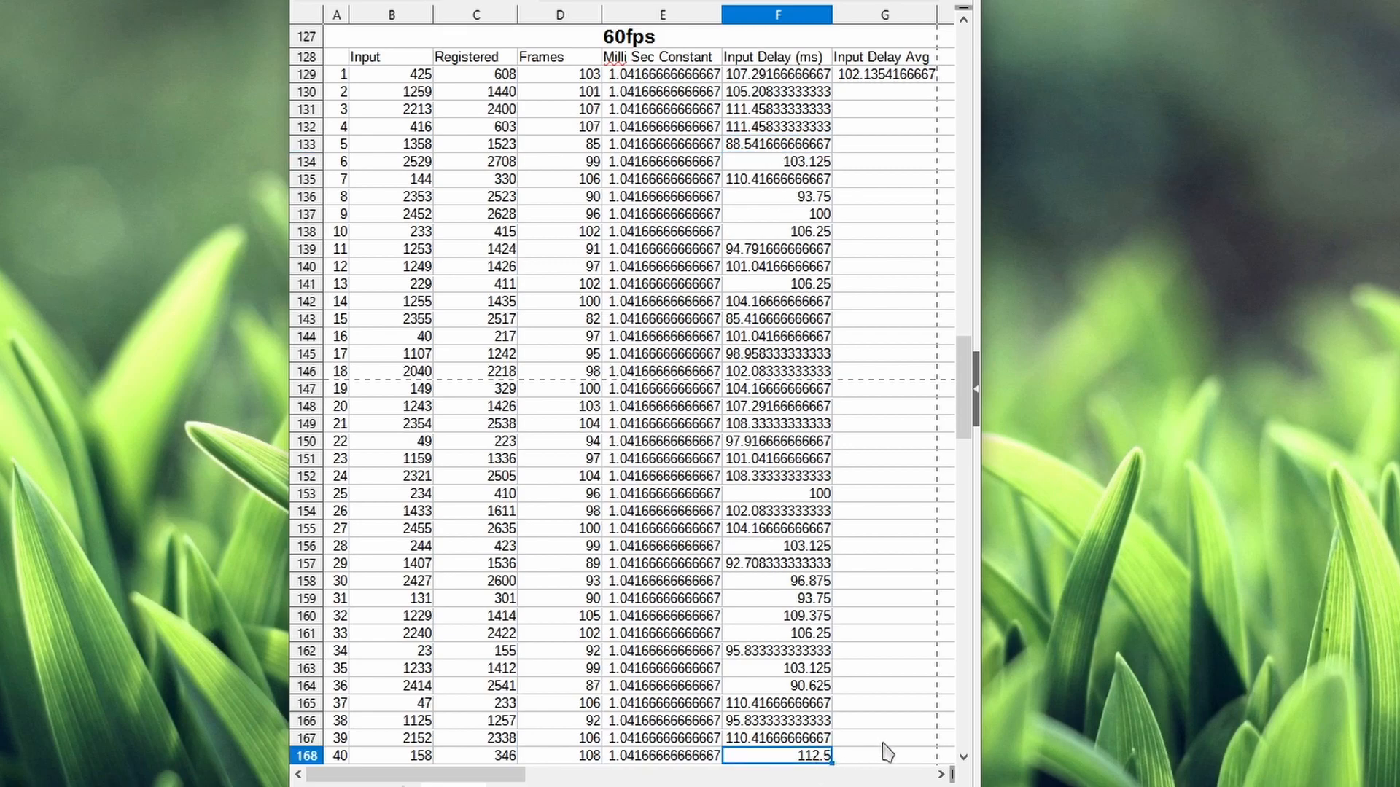
Step: Scroll down to the 120fps table and point out its Input Delay Avg heading and trial 34's delay
{"action": "scroll", "scroll_direction": "down", "scroll_amount": 3}
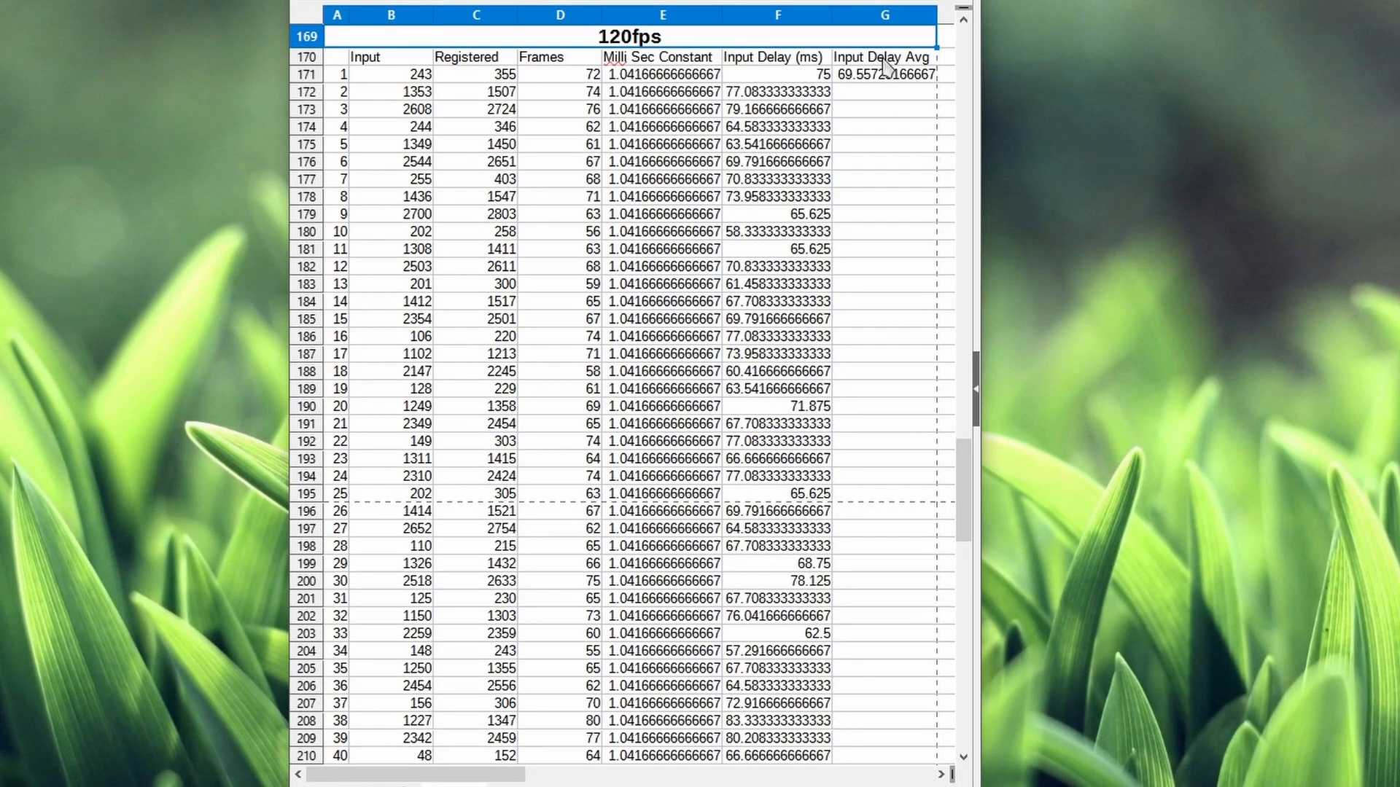
{"action": "left_click", "coordinate": [884, 56]}
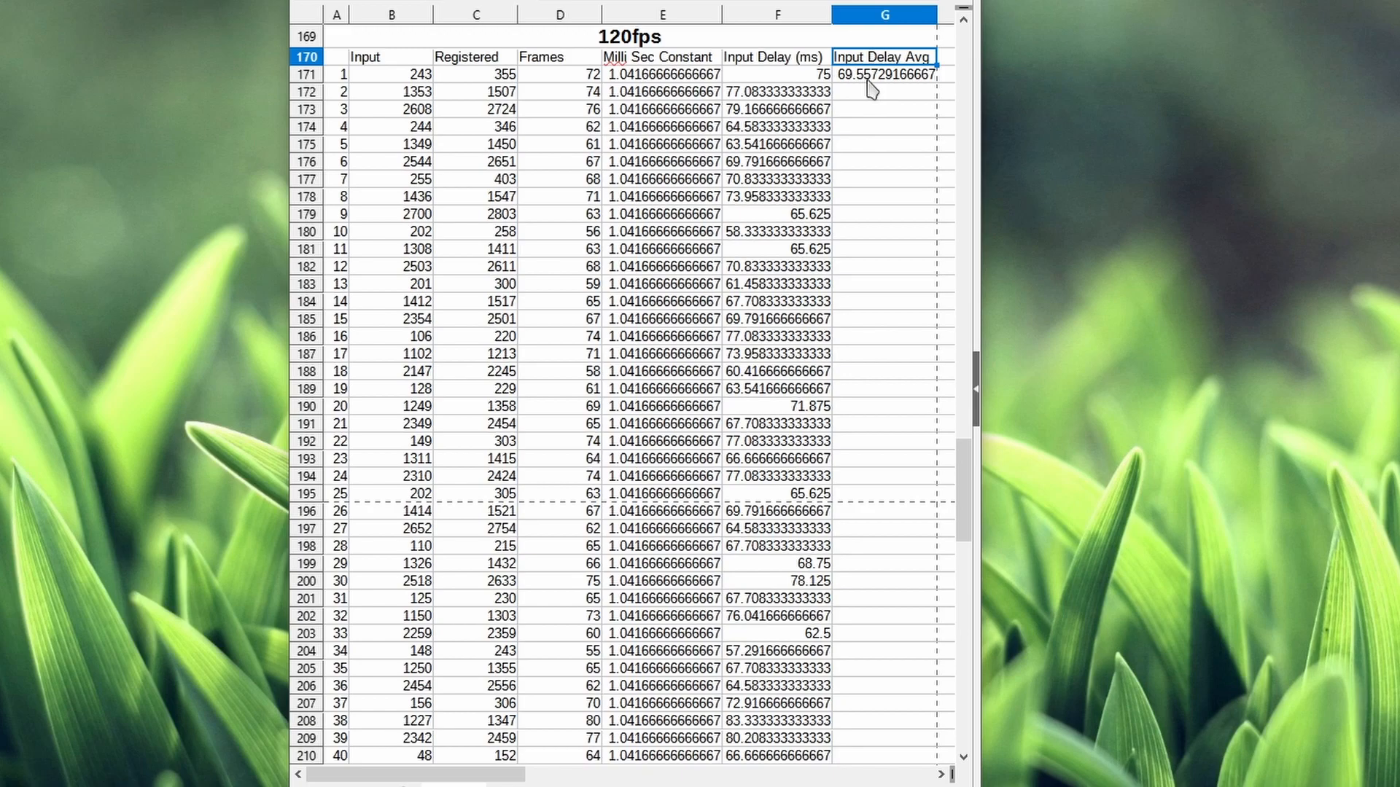
{"action": "left_click", "coordinate": [777, 651]}
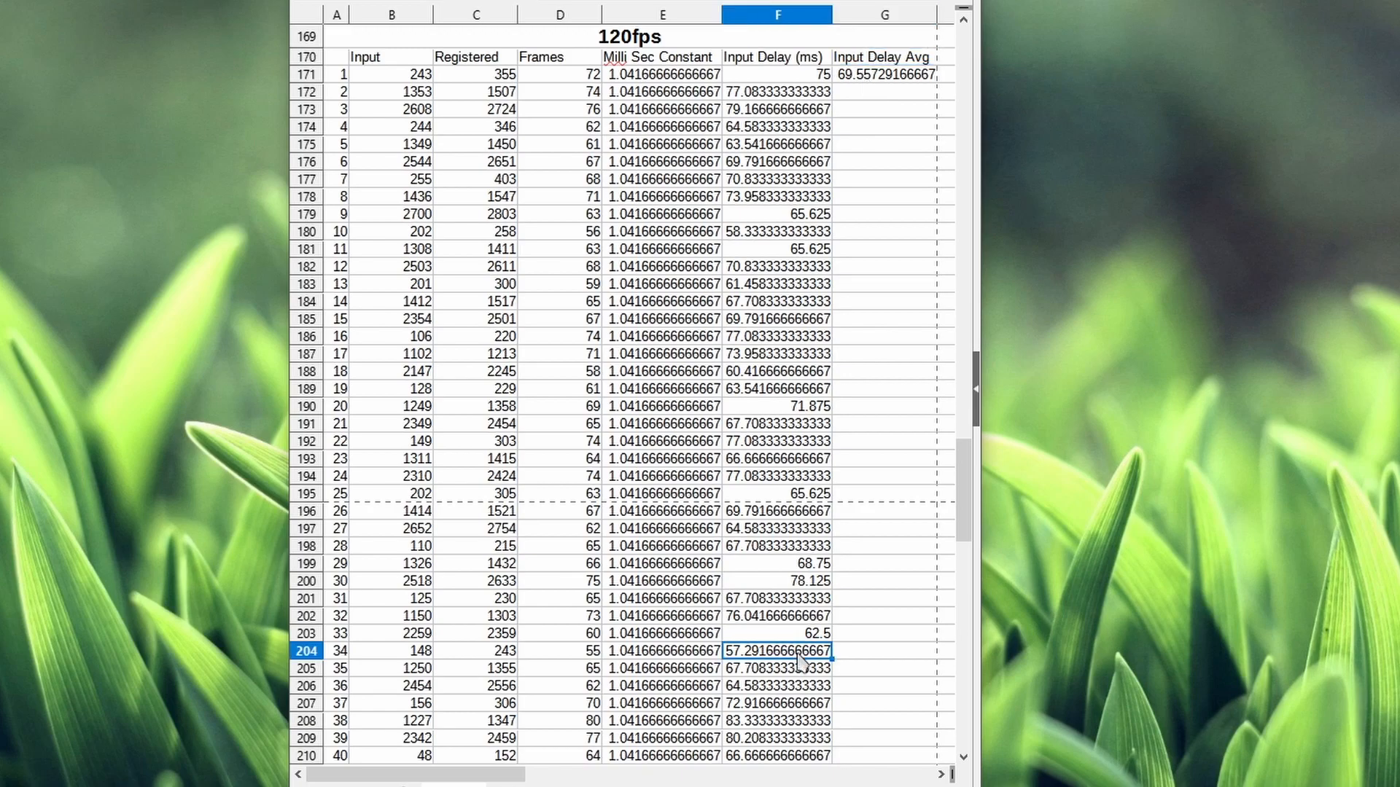